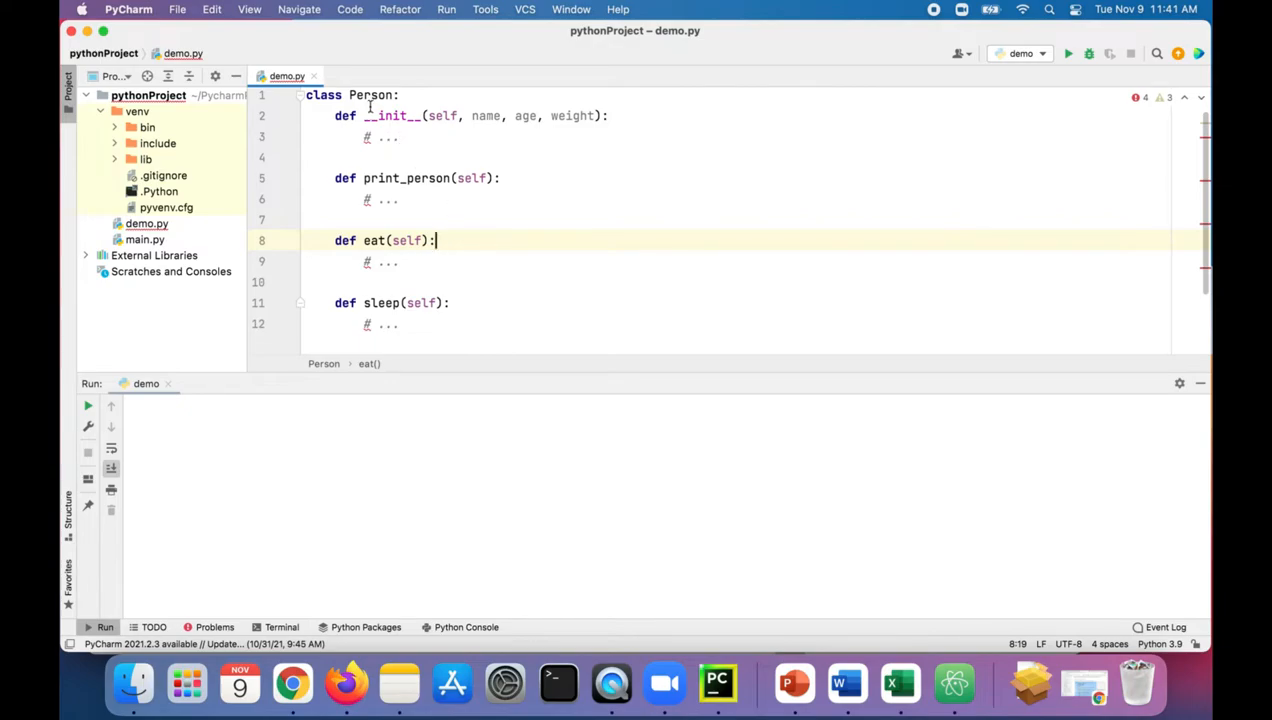
pyautogui.doubleClick(372, 96)
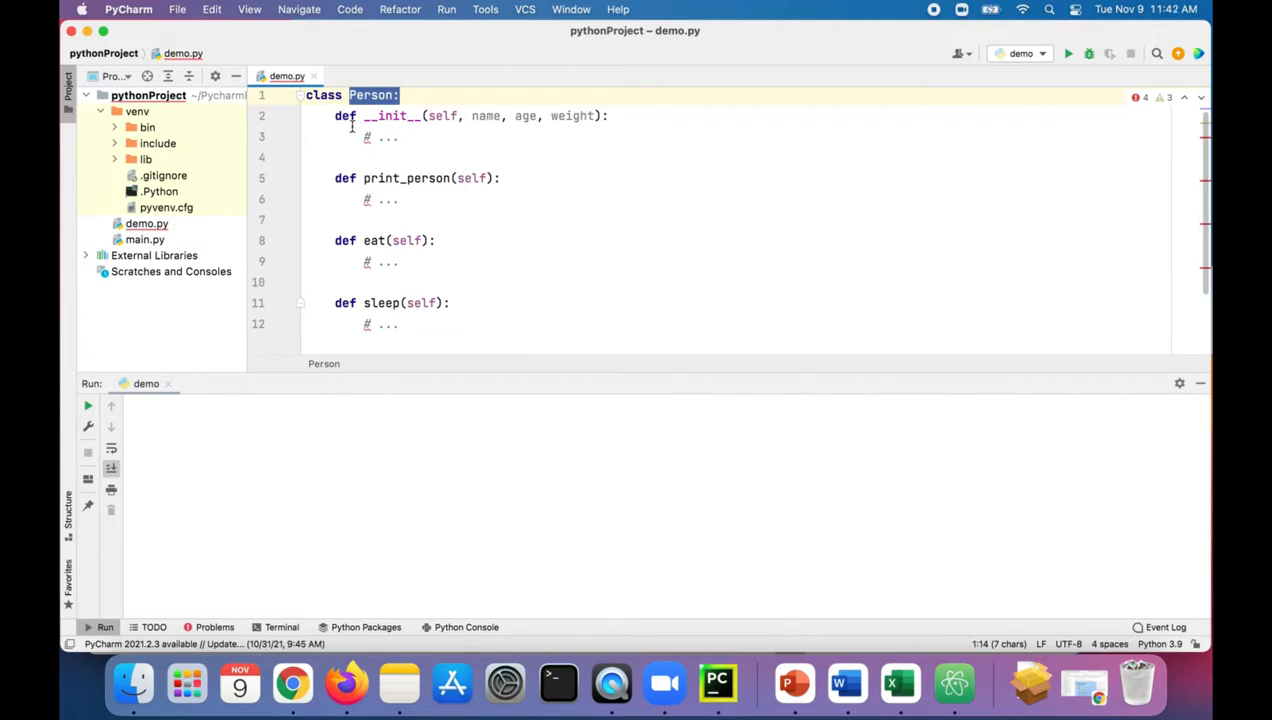
pyautogui.doubleClick(390, 114)
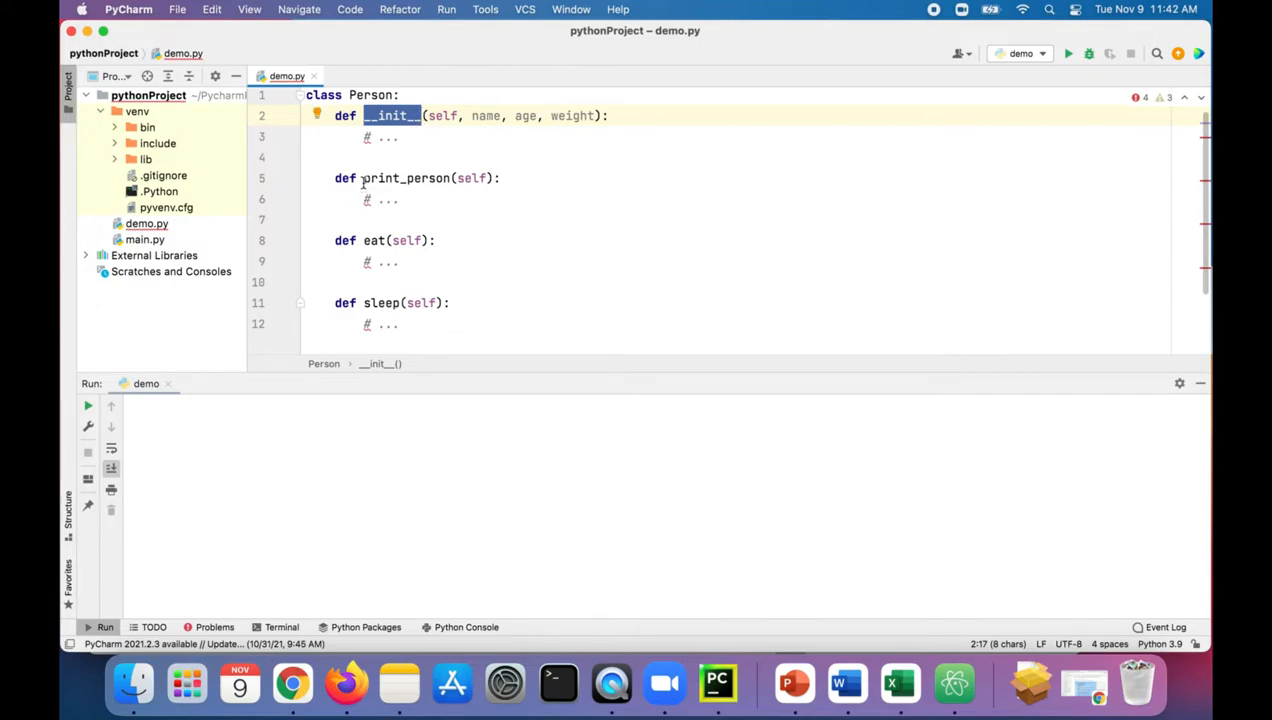
pyautogui.doubleClick(404, 178)
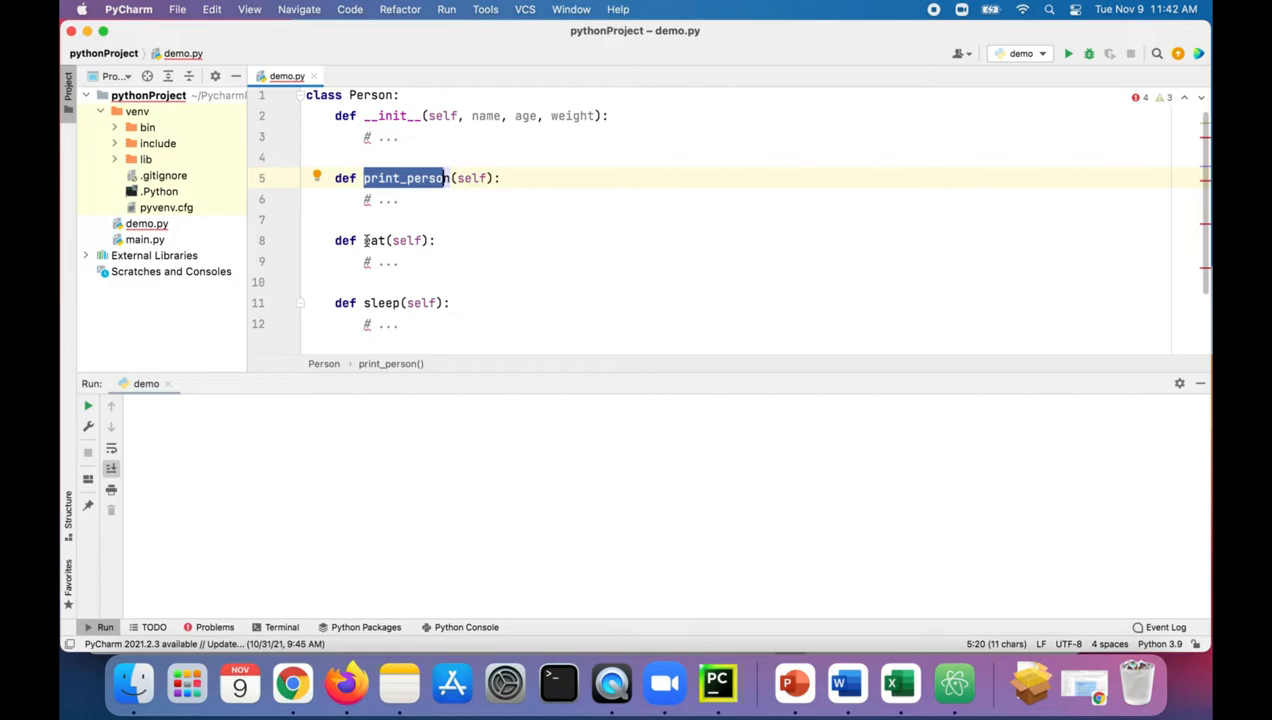
pyautogui.doubleClick(382, 302)
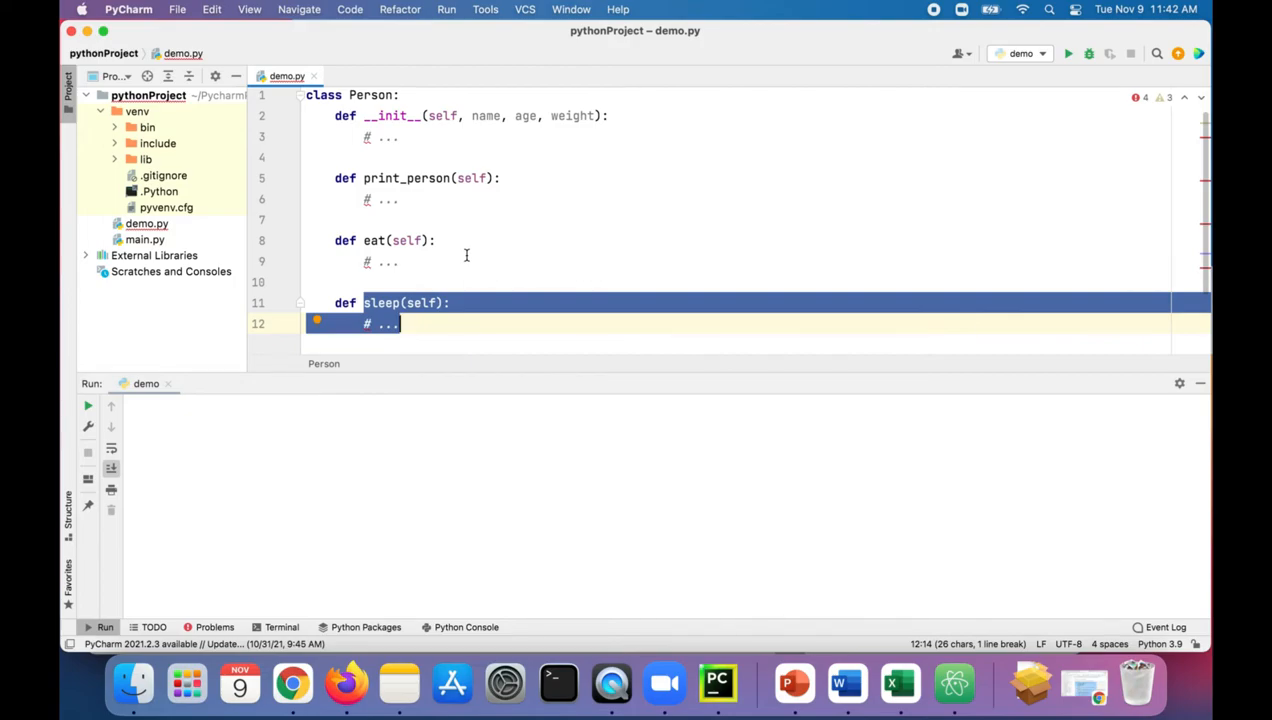
pyautogui.moveTo(804, 672)
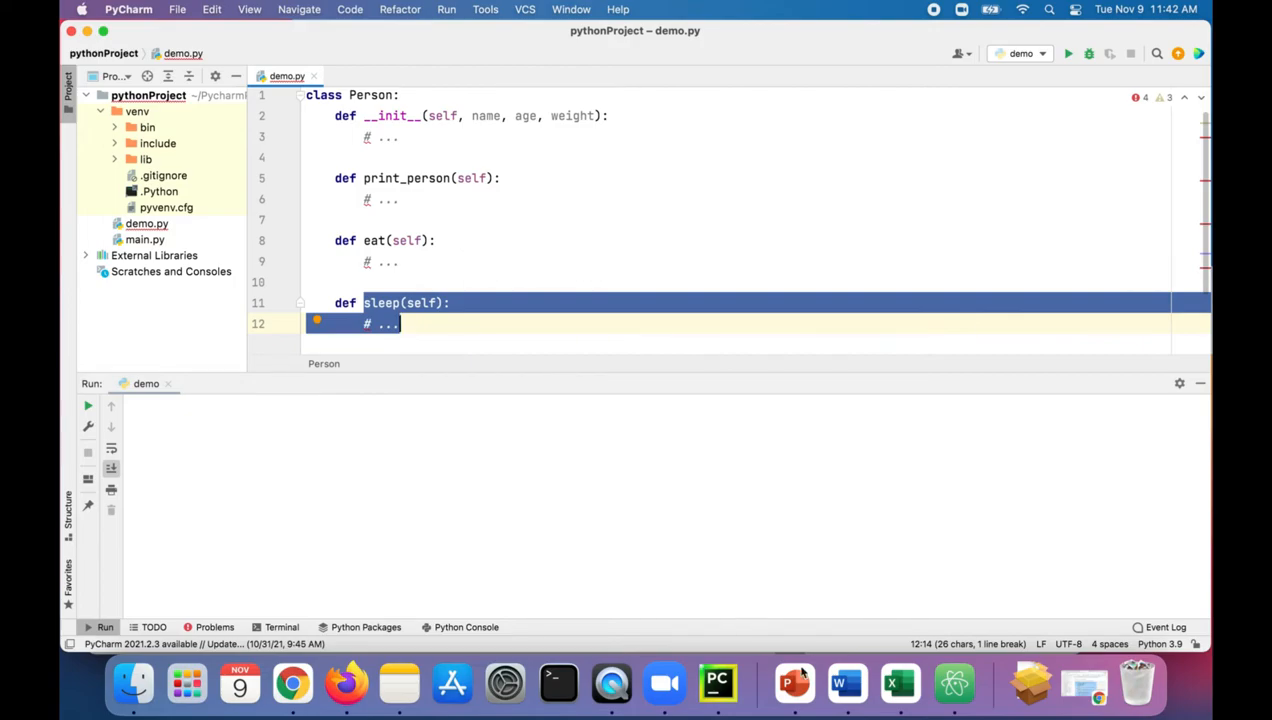